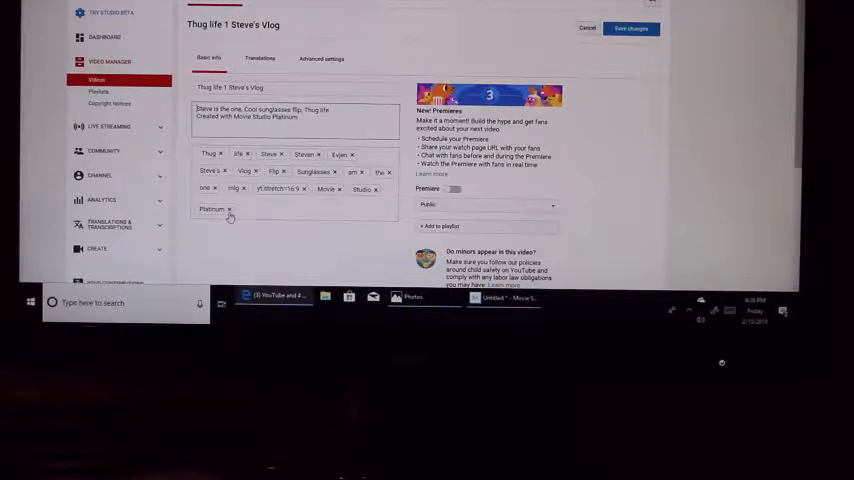
Delete the Platinum and Studio tag chips from the video's tags
{"action": "left_click", "coordinate": [229, 210]}
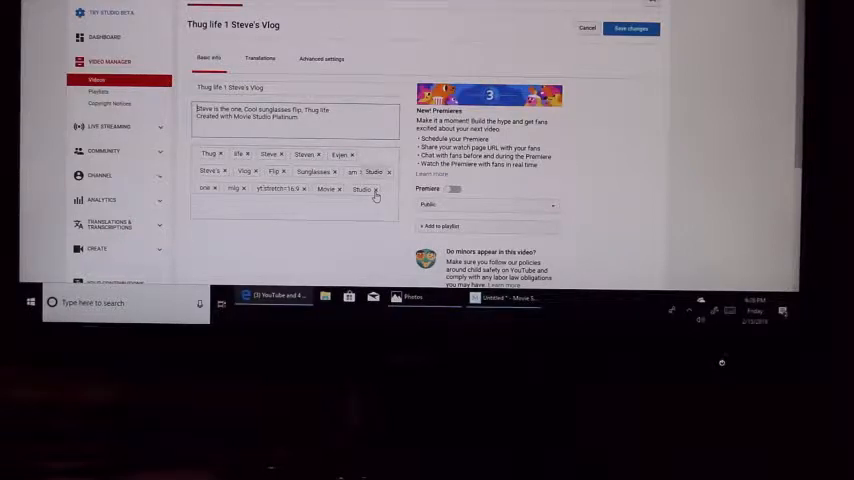
{"action": "left_click", "coordinate": [375, 189]}
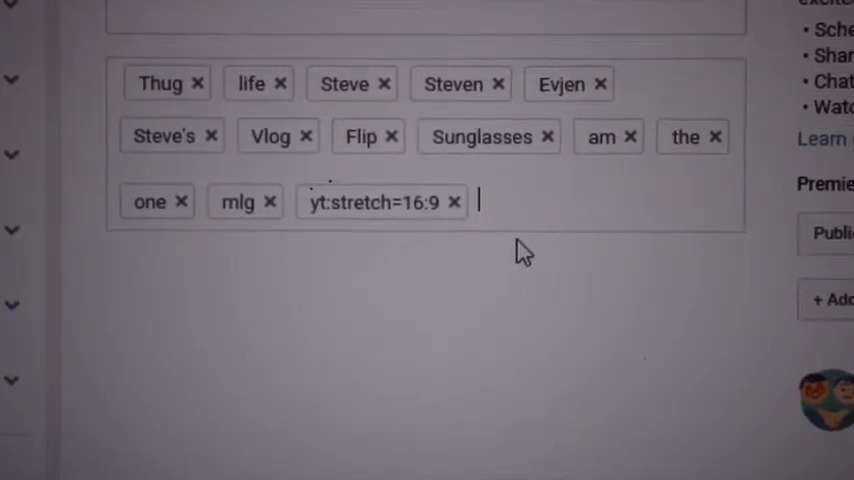
{"action": "scroll", "scroll_direction": "down", "scroll_amount": 3}
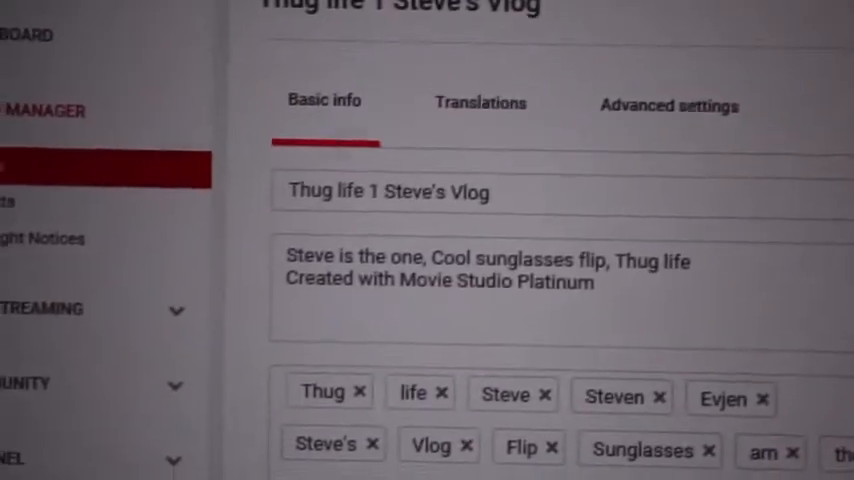
{"action": "scroll", "scroll_direction": "down", "scroll_amount": 3}
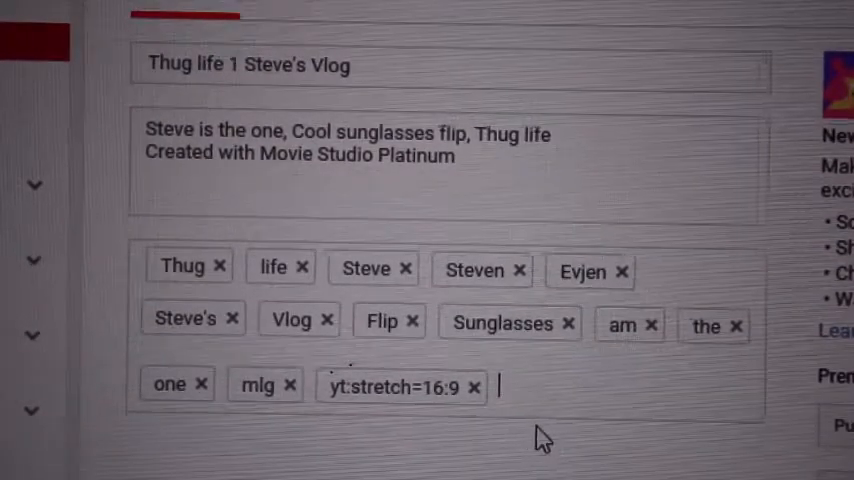
{"action": "mouse_move", "coordinate": [345, 105]}
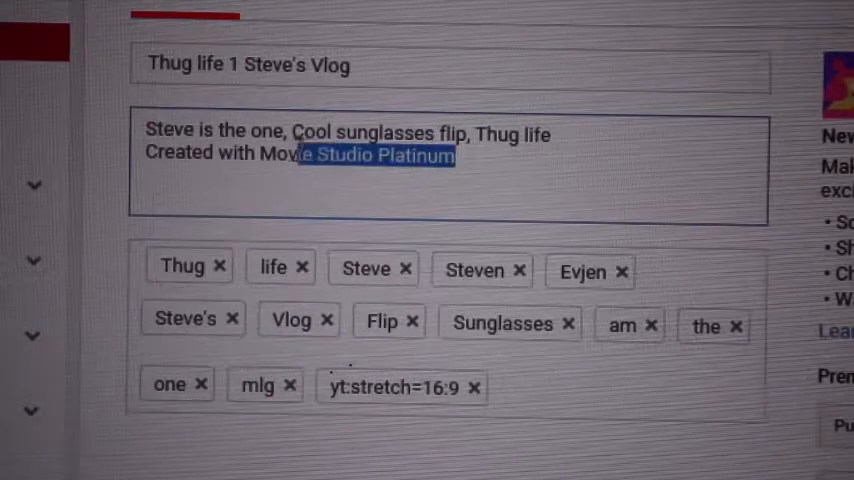
Select and delete 'Created with Movie Studio Platinum' so the description ends with 'Thug life'
{"action": "left_click_drag", "start_coordinate": [310, 155], "coordinate": [145, 155]}
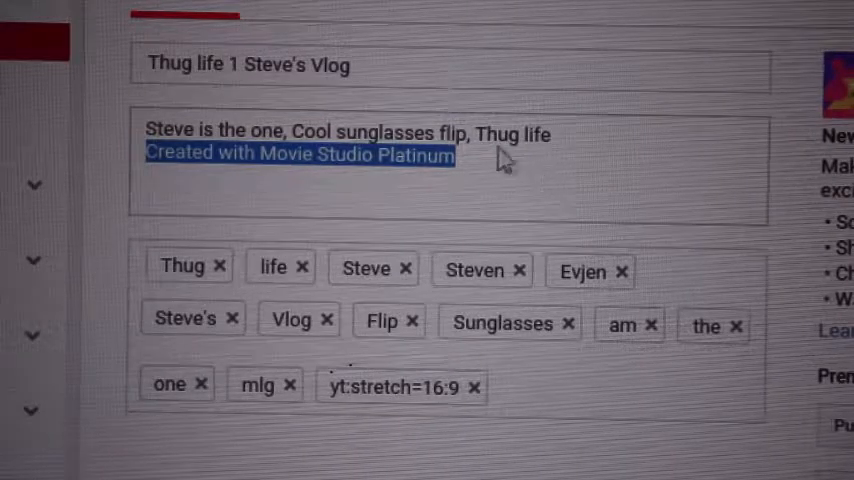
{"action": "mouse_move", "coordinate": [477, 172]}
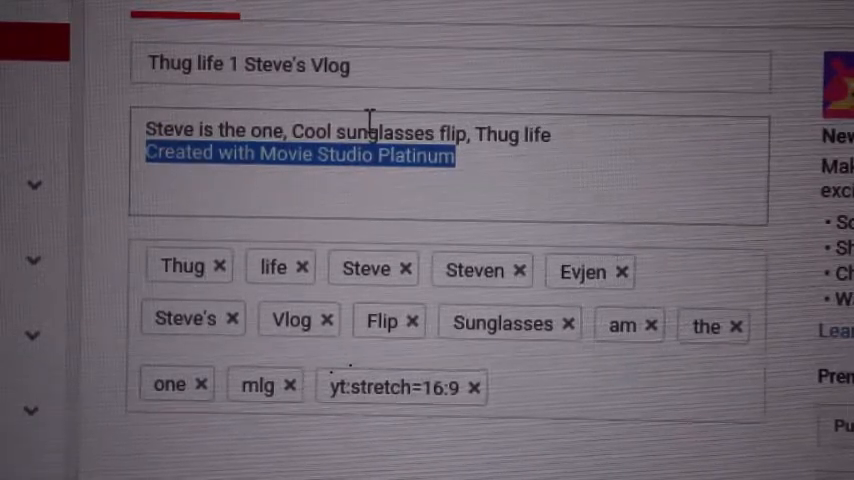
{"action": "key", "text": "Delete"}
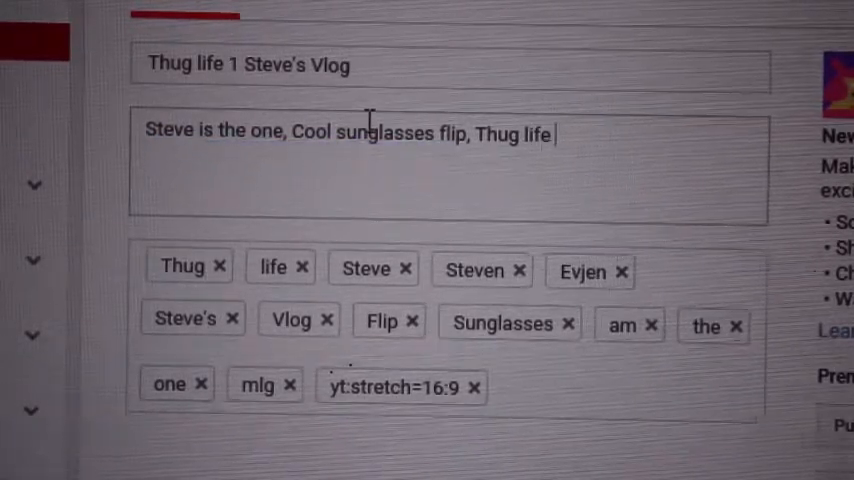